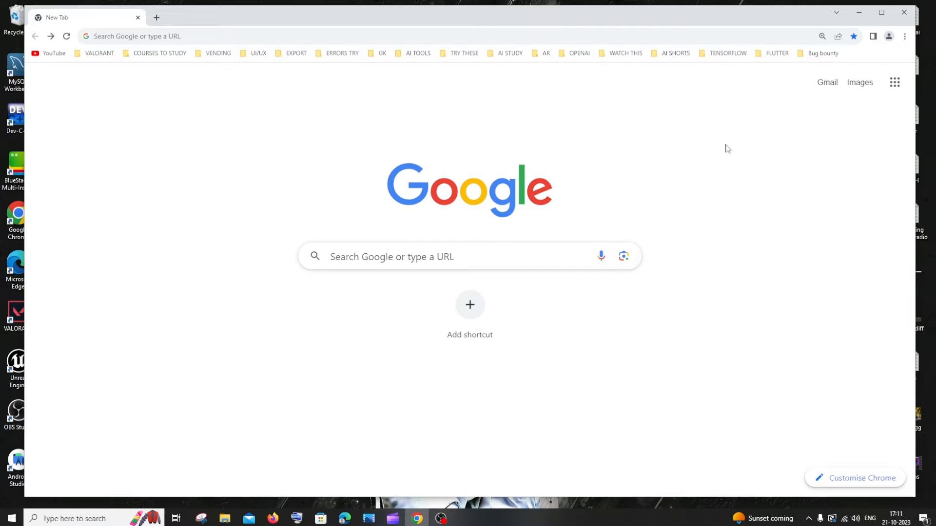
mouse_move(905, 37)
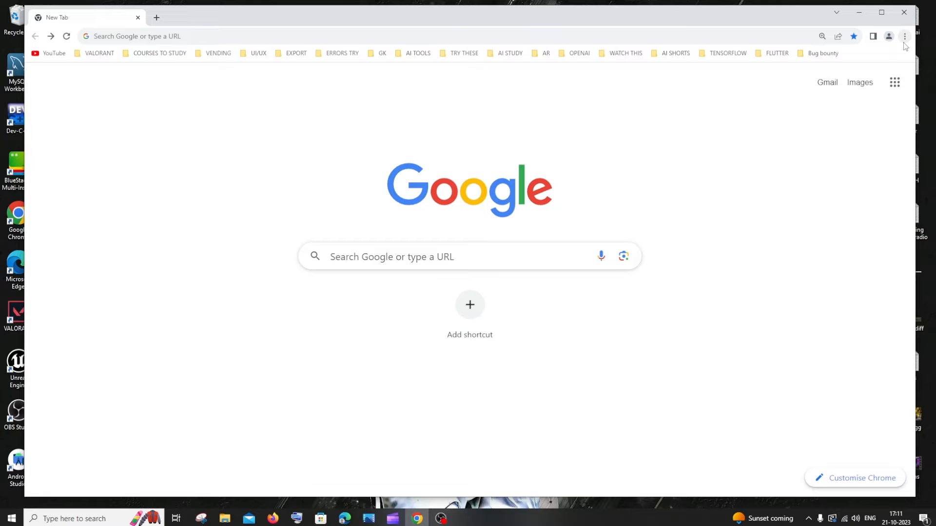
mouse_move(905, 36)
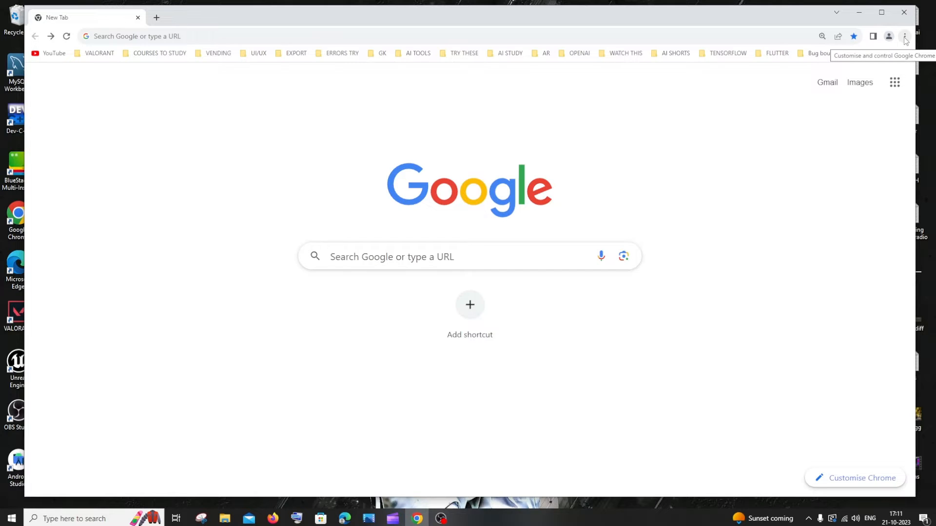
Step: Open Chrome's About page through Settings, confirming version 118.0.5993.89 is up to date
left_click(904, 36)
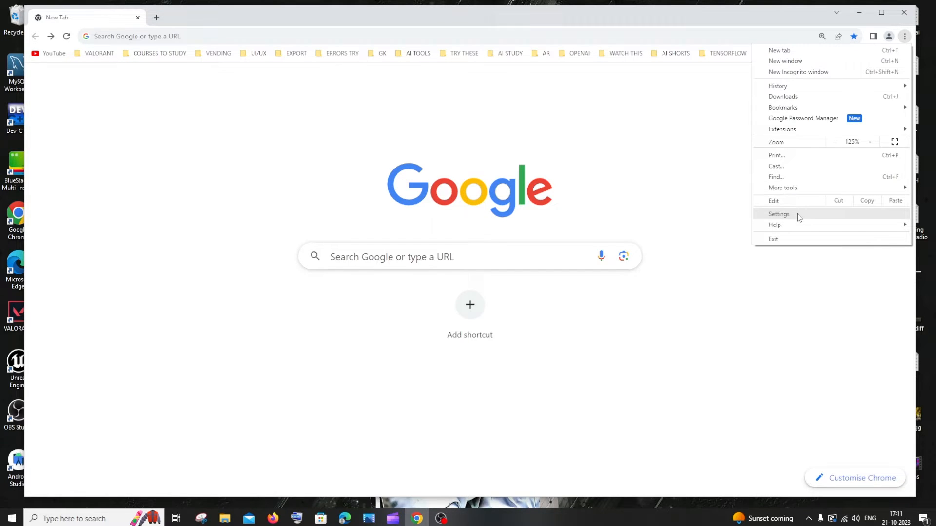
left_click(778, 214)
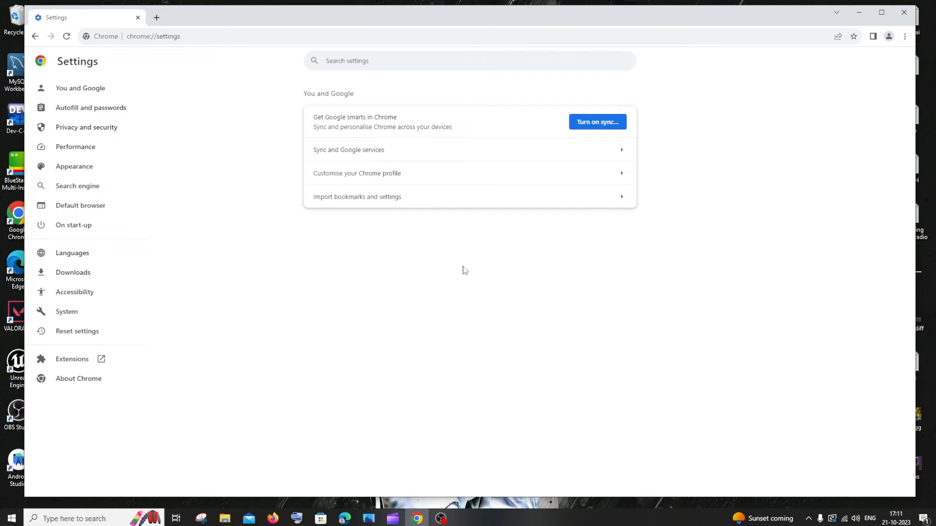
mouse_move(78, 378)
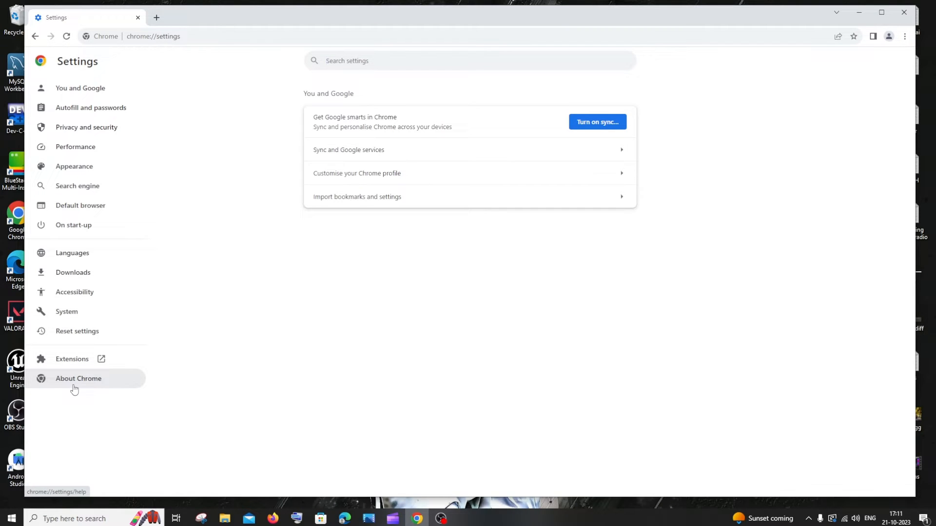
left_click(78, 379)
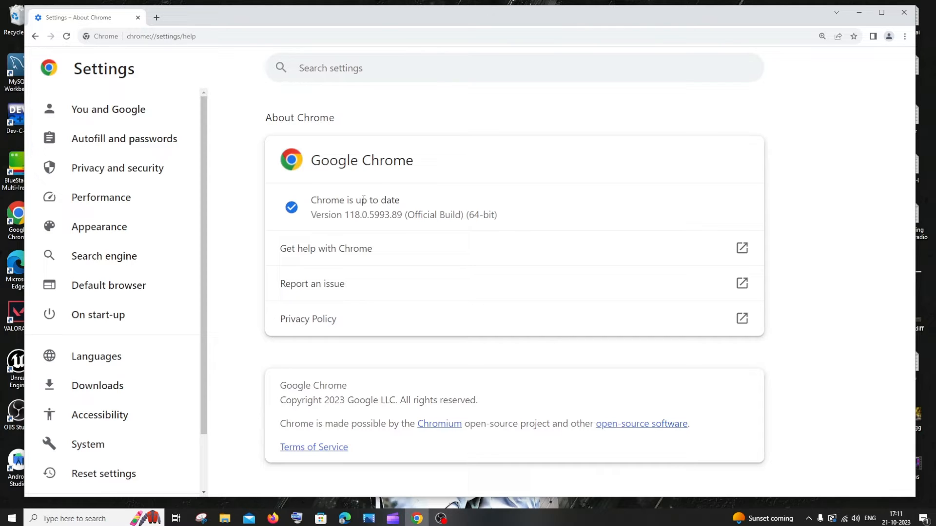
mouse_move(298, 215)
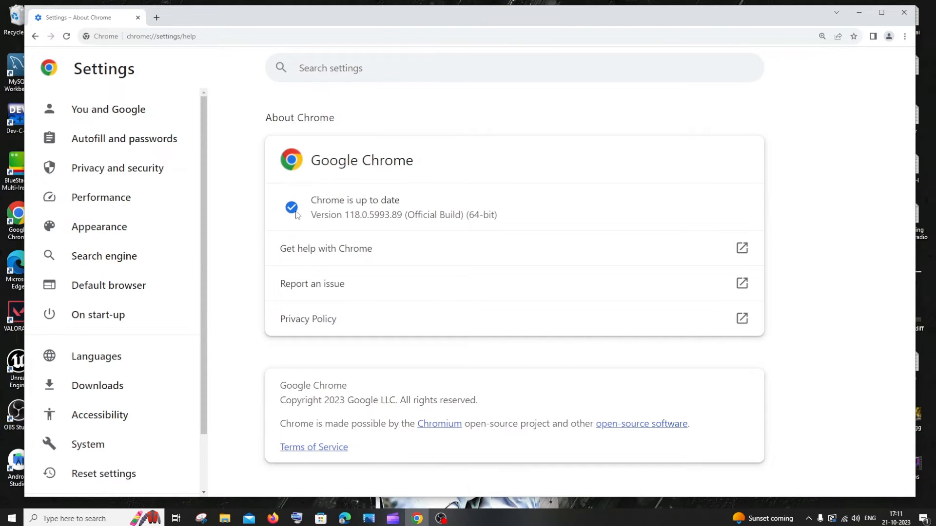
mouse_move(313, 200)
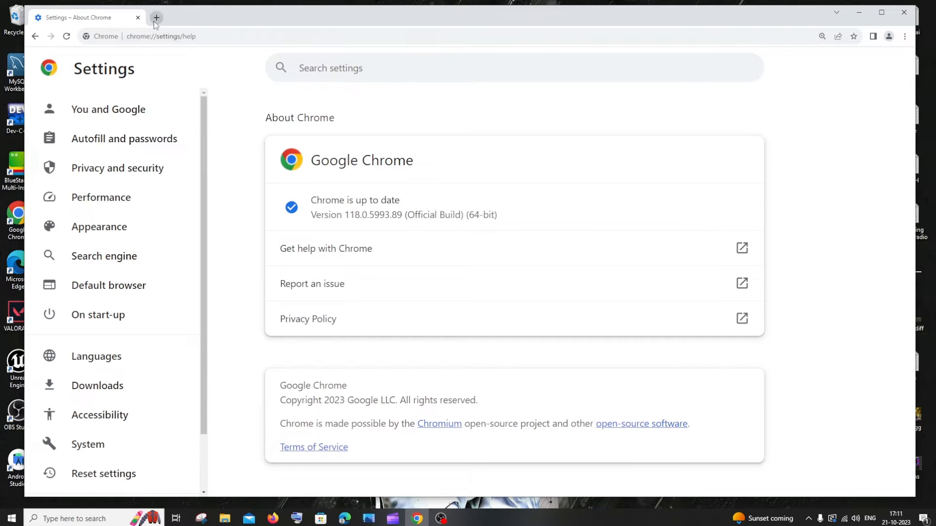
Step: Open a new tab, zoom in, and open the Customise Chrome panel
left_click(156, 17)
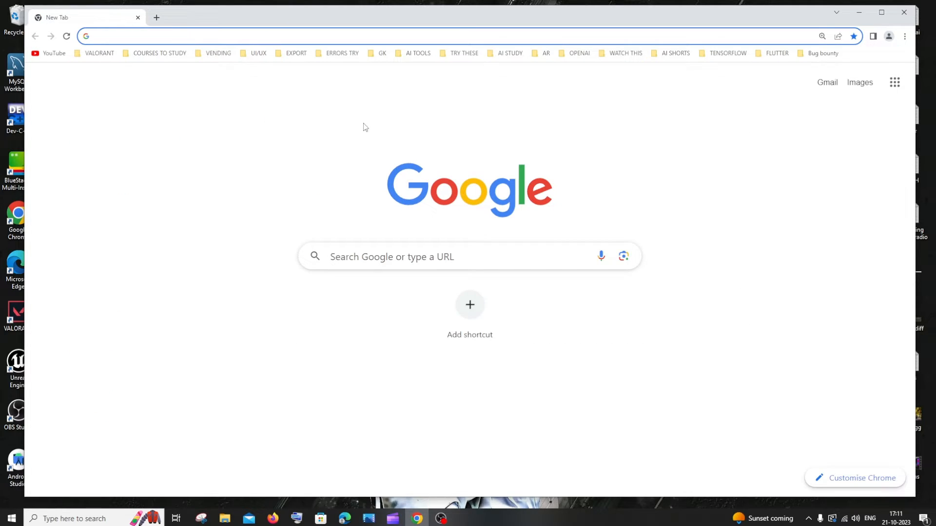
key("ctrl+plus")
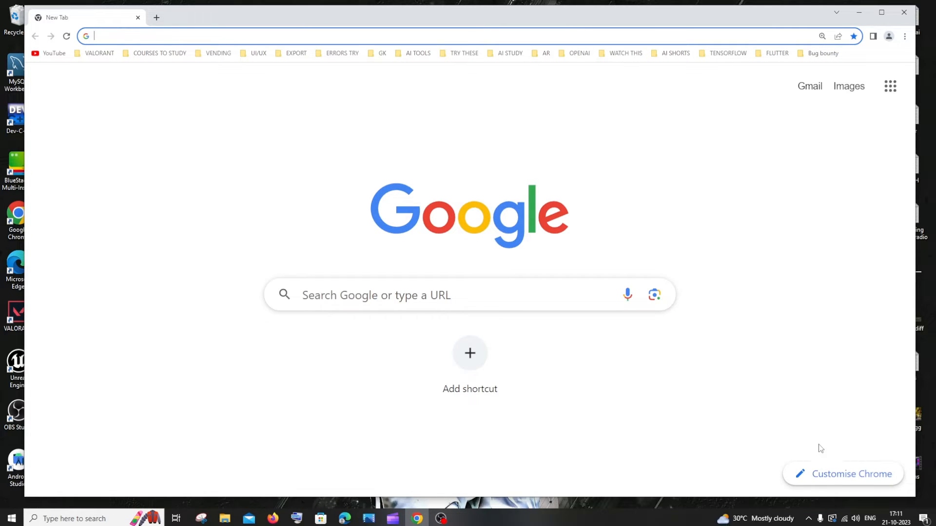
left_click(850, 474)
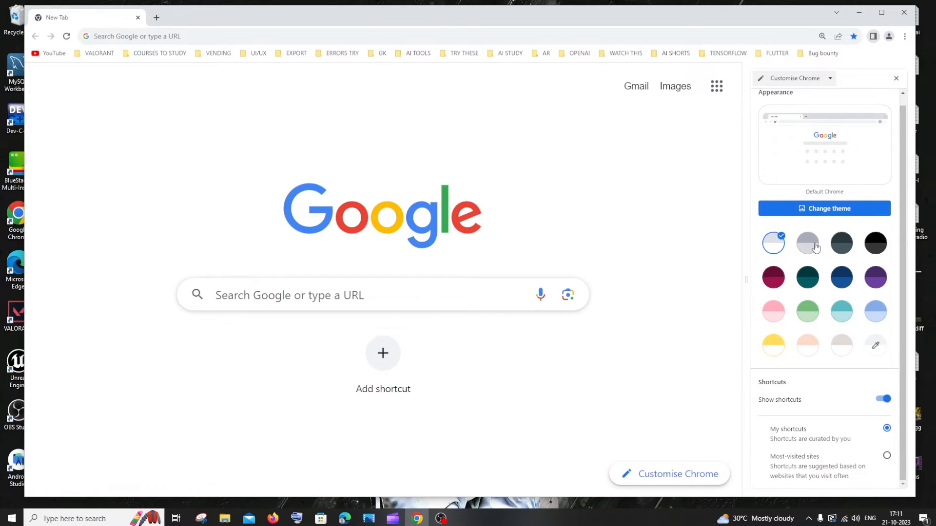
Step: Try black, default, and light green colour schemes, settle on dark teal, then open Change theme
left_click(874, 242)
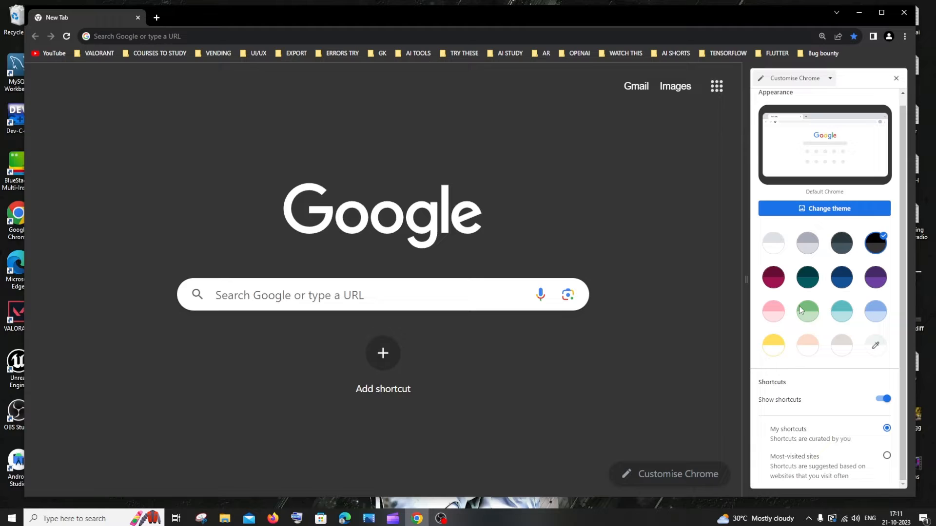
left_click(772, 242)
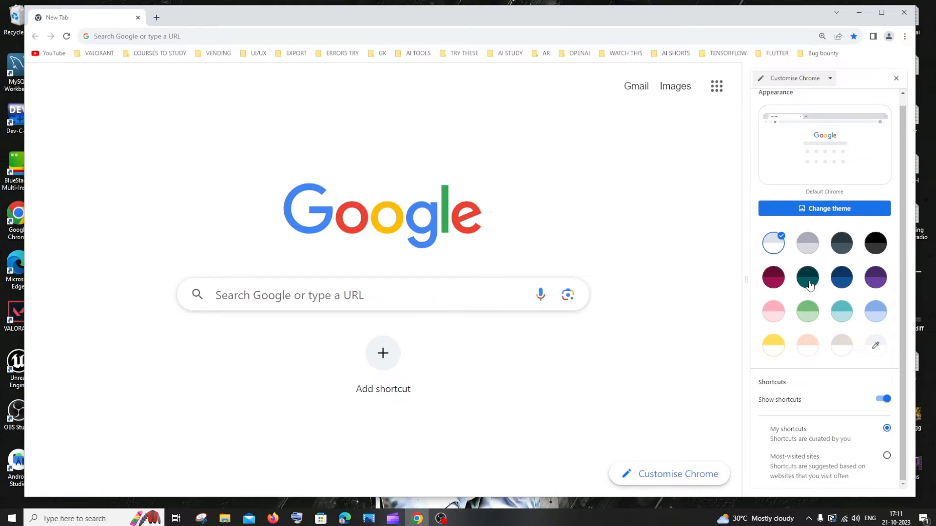
left_click(807, 278)
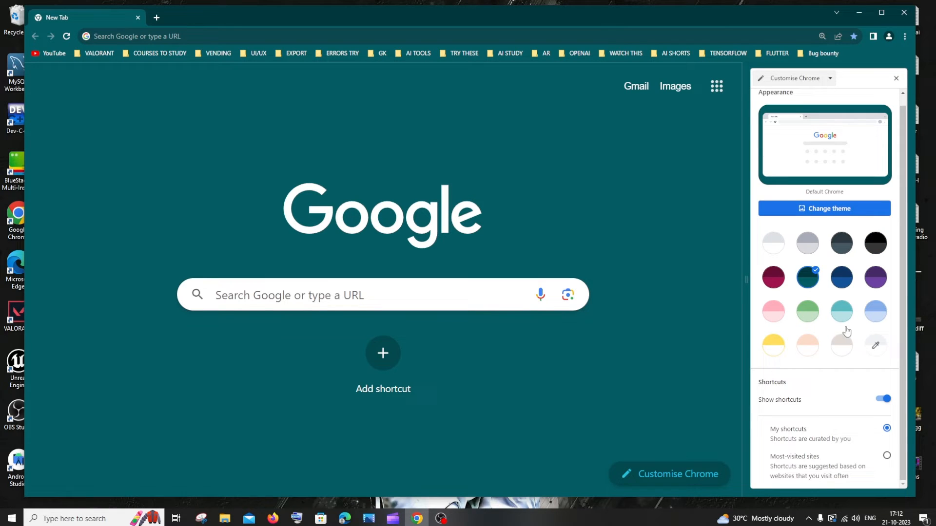
left_click(875, 345)
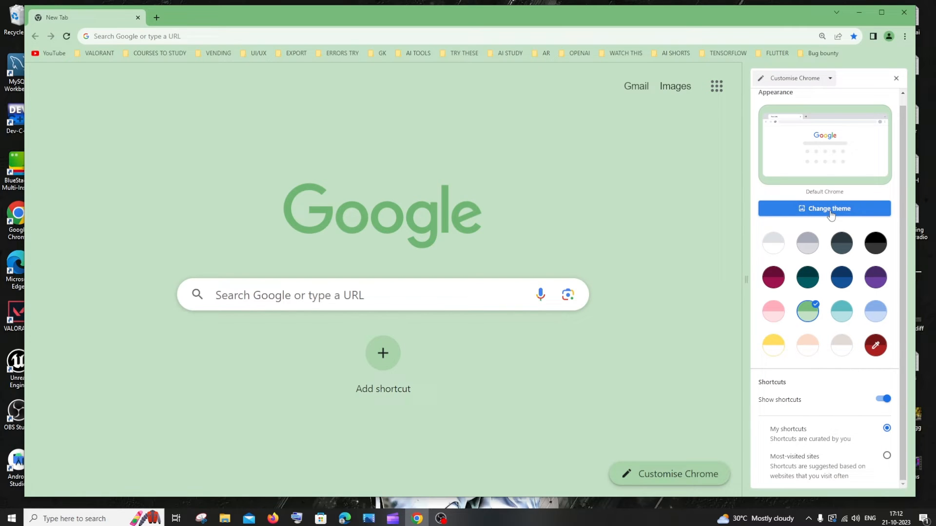
left_click(807, 277)
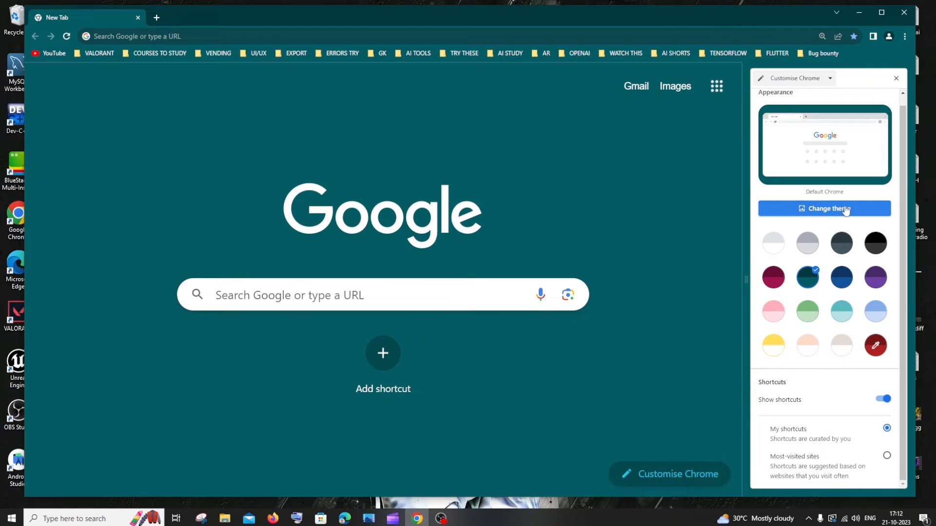
left_click(824, 208)
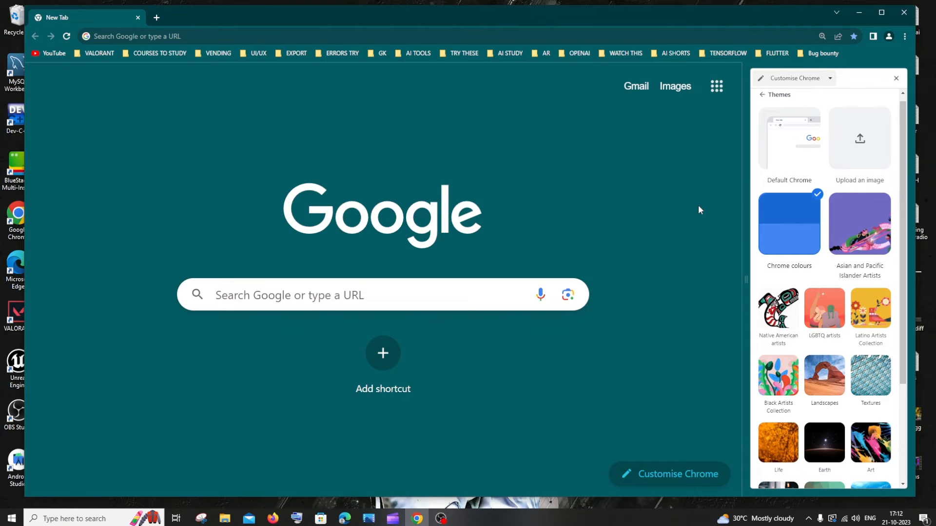
Step: Close the panel, open a second new tab, and reopen its Customise Chrome panel
left_click(896, 77)
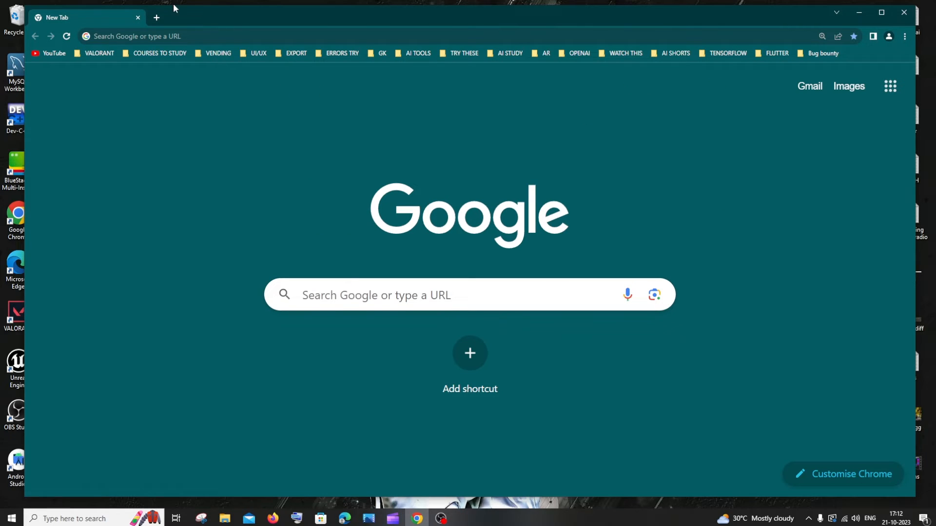
left_click(157, 18)
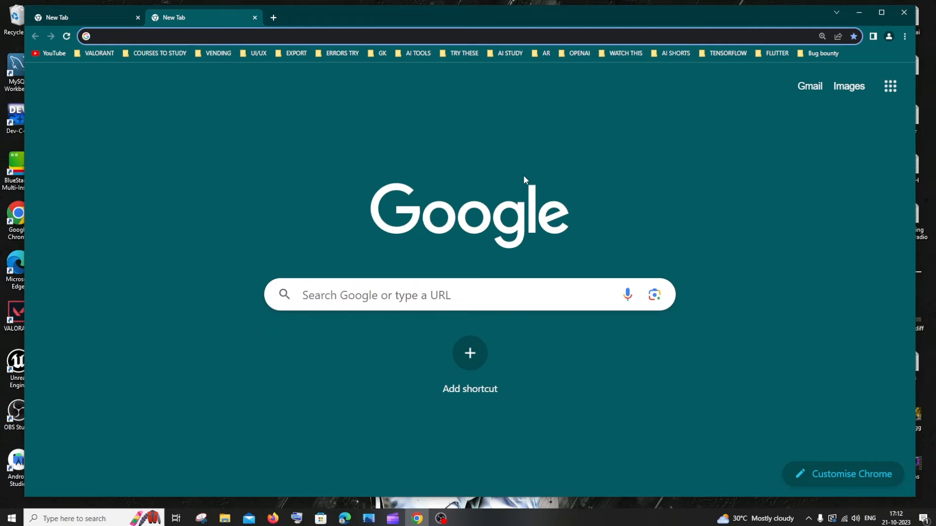
mouse_move(234, 112)
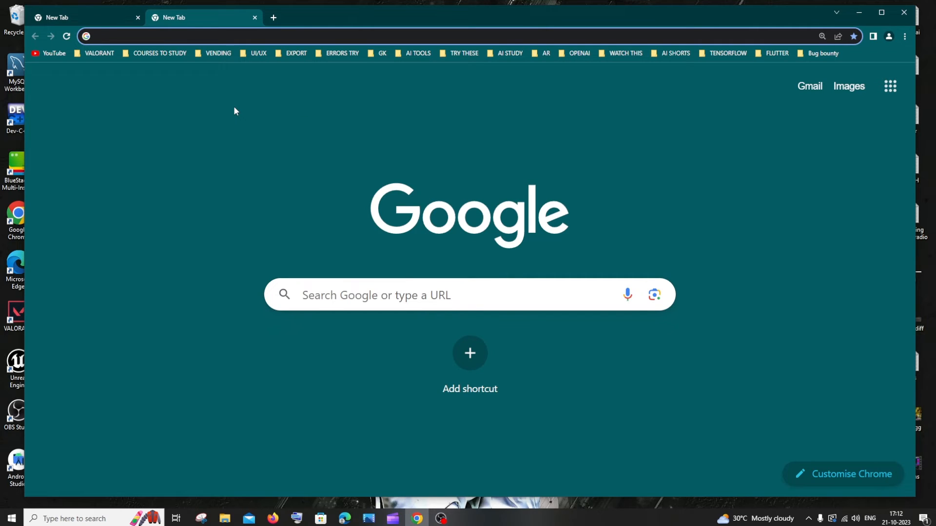
mouse_move(786, 394)
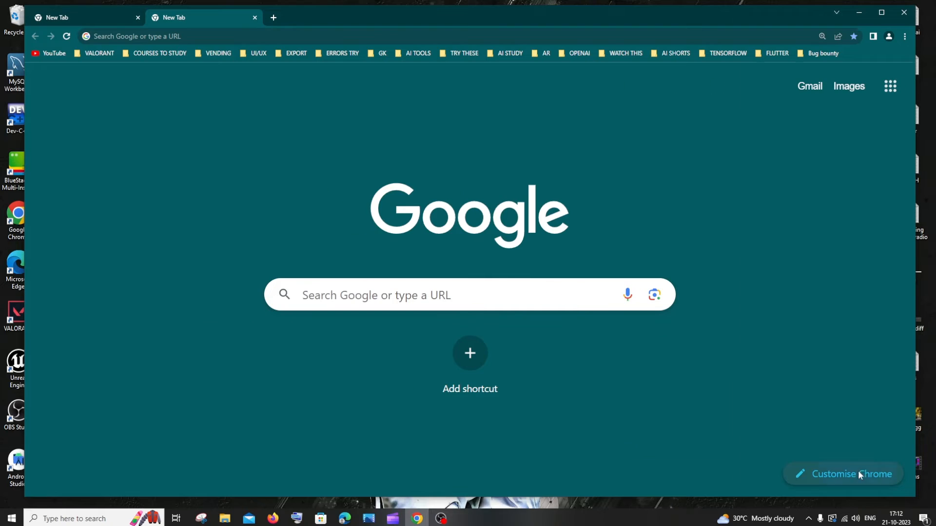
left_click(842, 473)
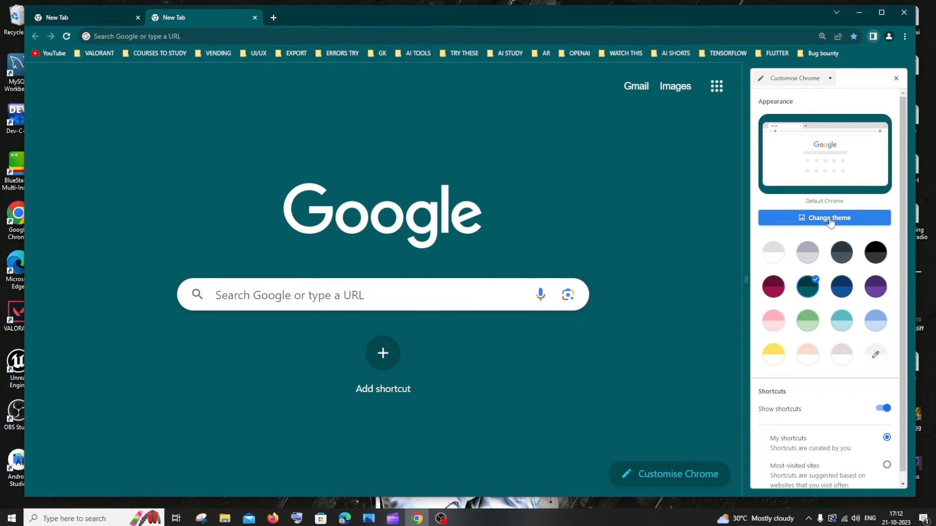
Step: Apply the snowy mountain photo from the Landscapes collection, then close the panel
left_click(824, 218)
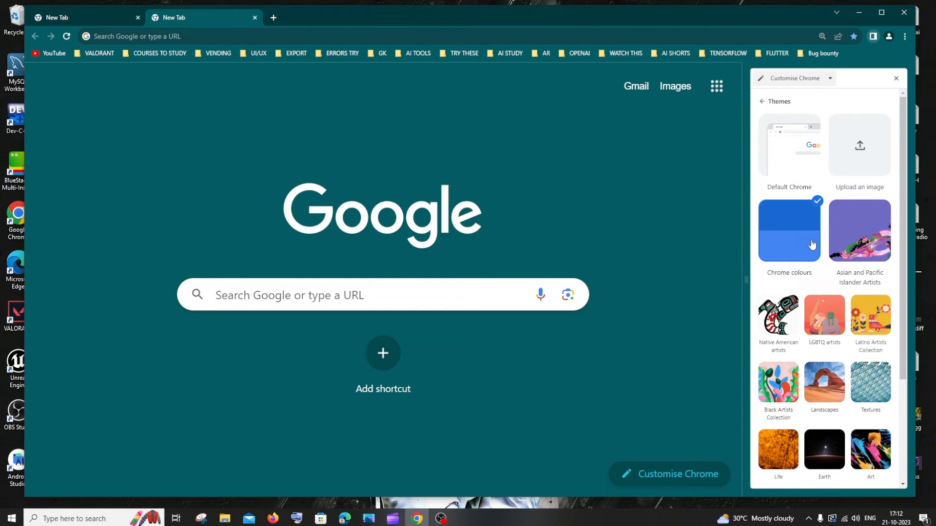
mouse_move(838, 302)
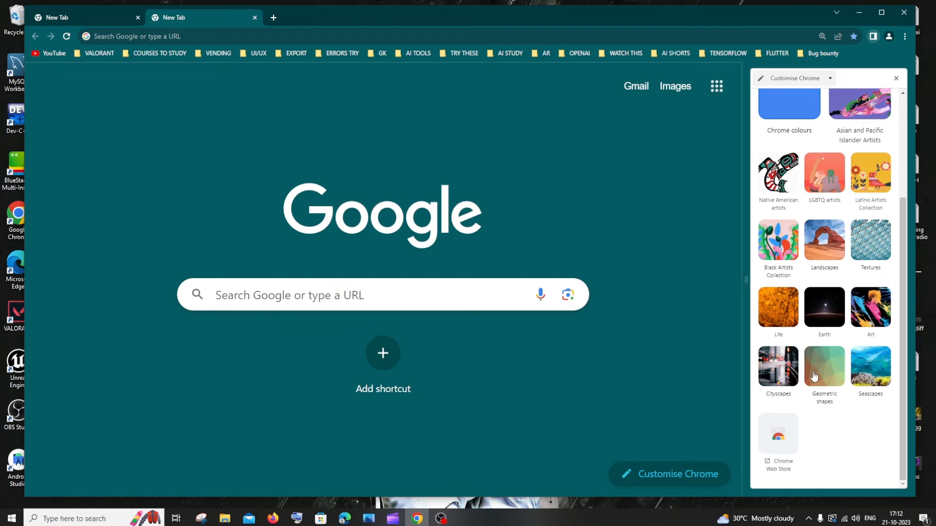
mouse_move(839, 288)
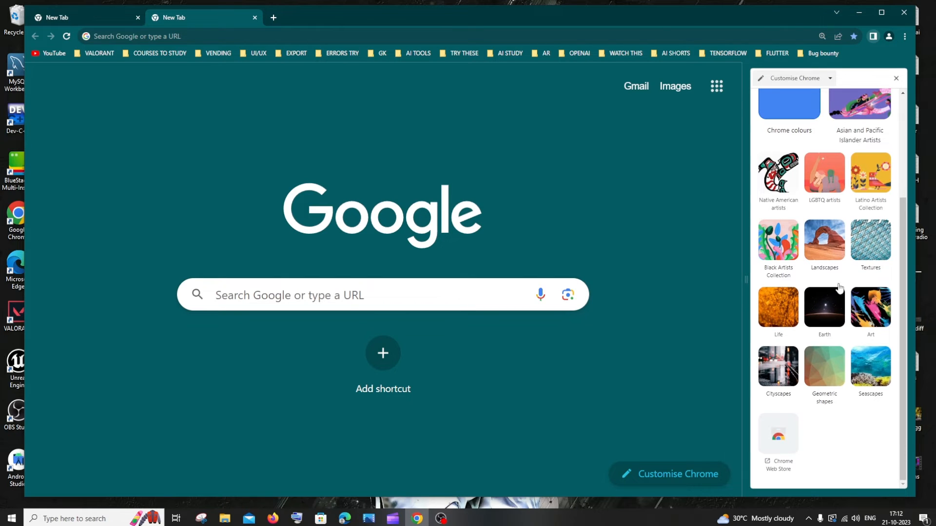
left_click(824, 243)
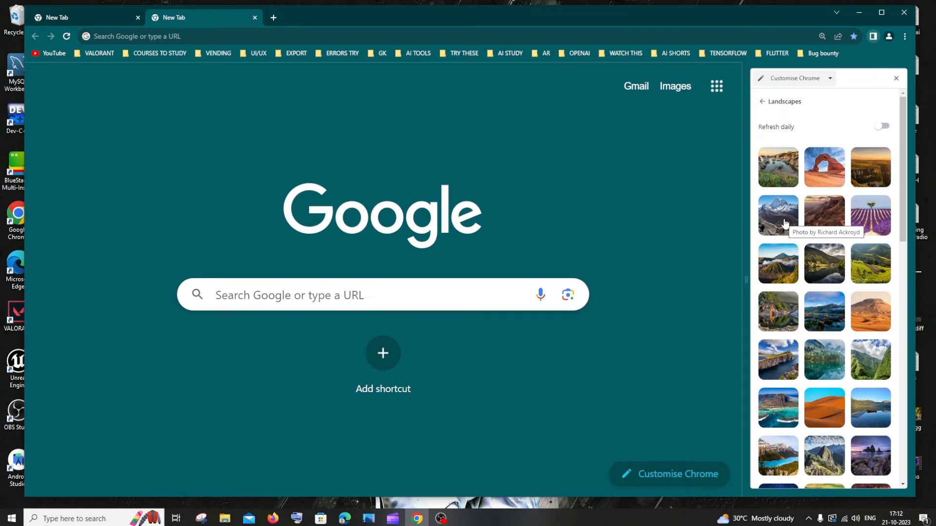
left_click(777, 215)
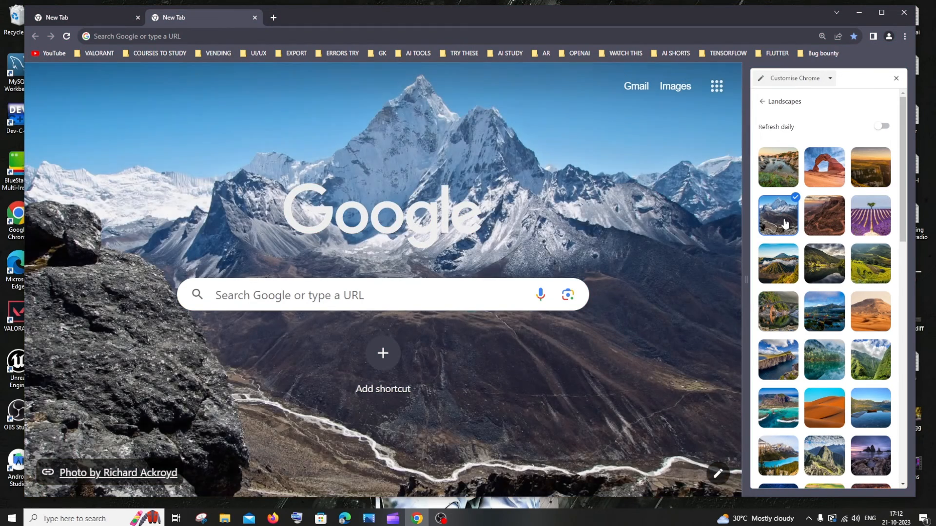
left_click(895, 78)
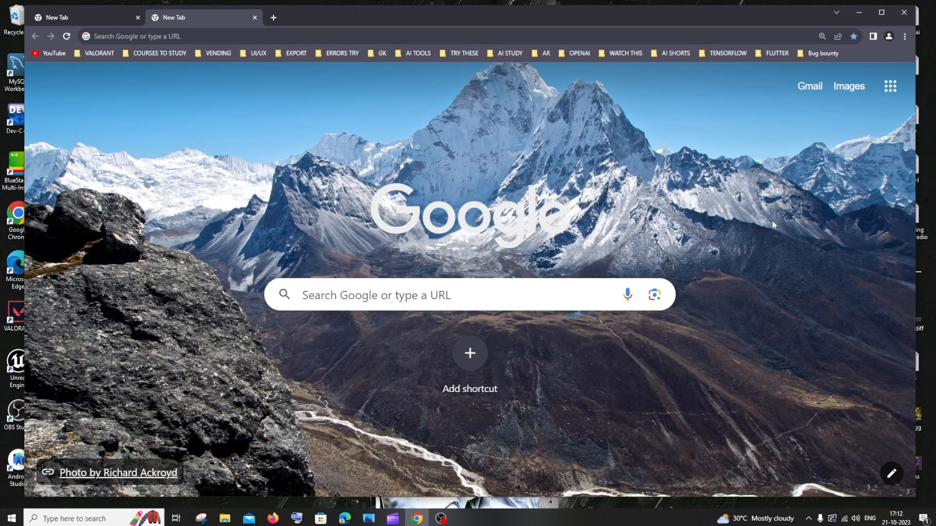
mouse_move(753, 206)
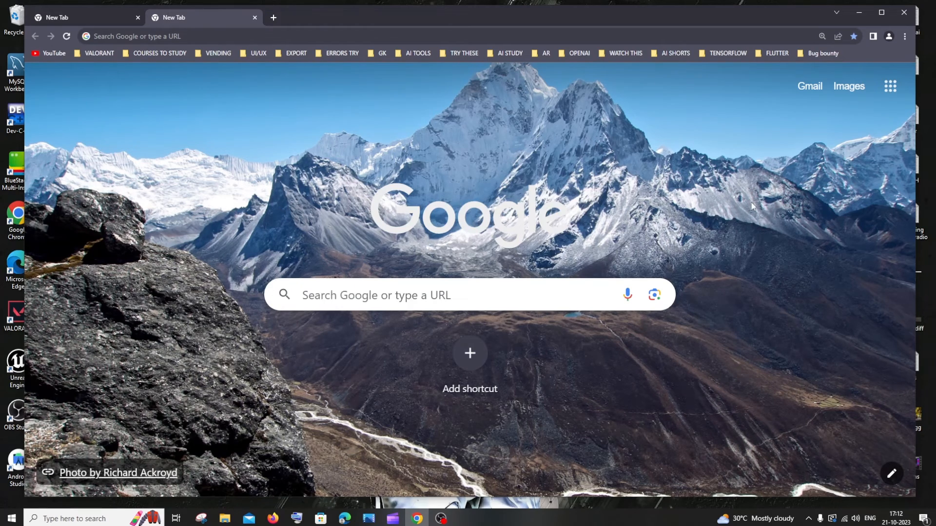
Step: Open and close an extra tab, then reopen the Customise Chrome panel via the pencil icon
left_click(273, 18)
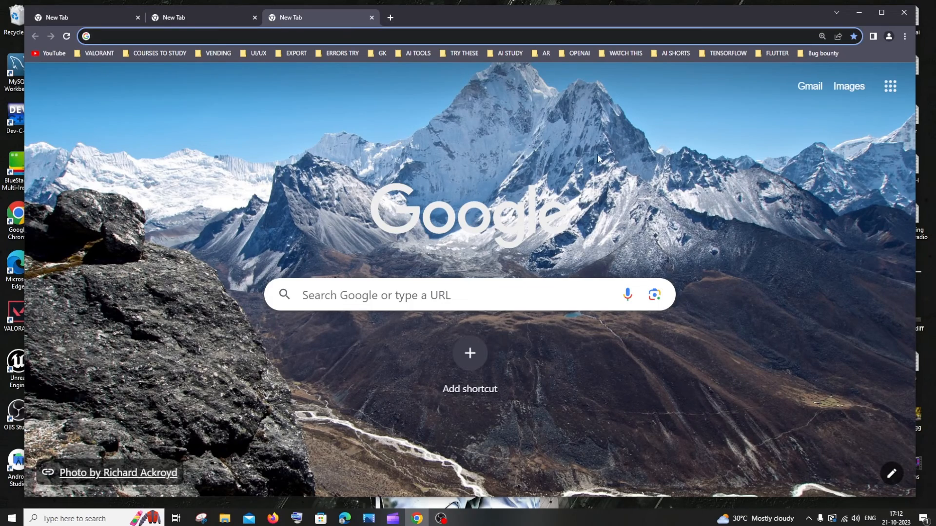
left_click(371, 18)
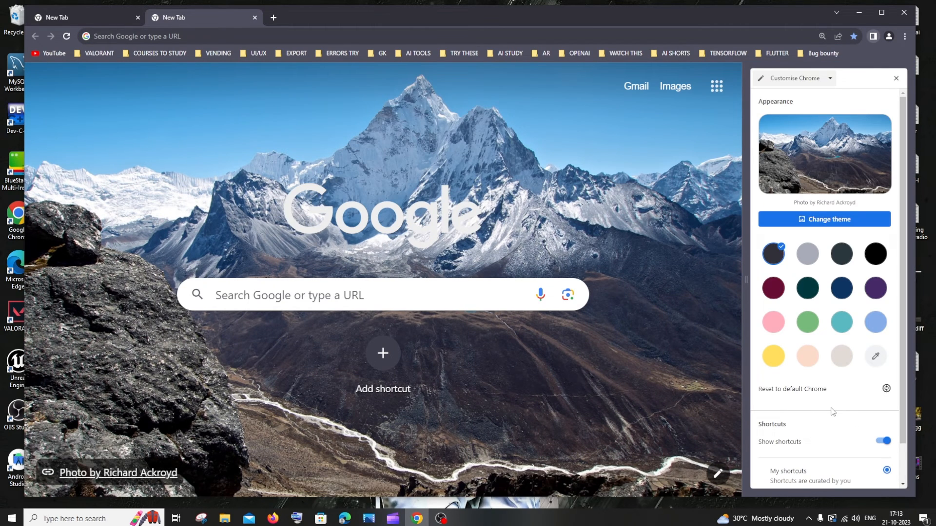
left_click(895, 78)
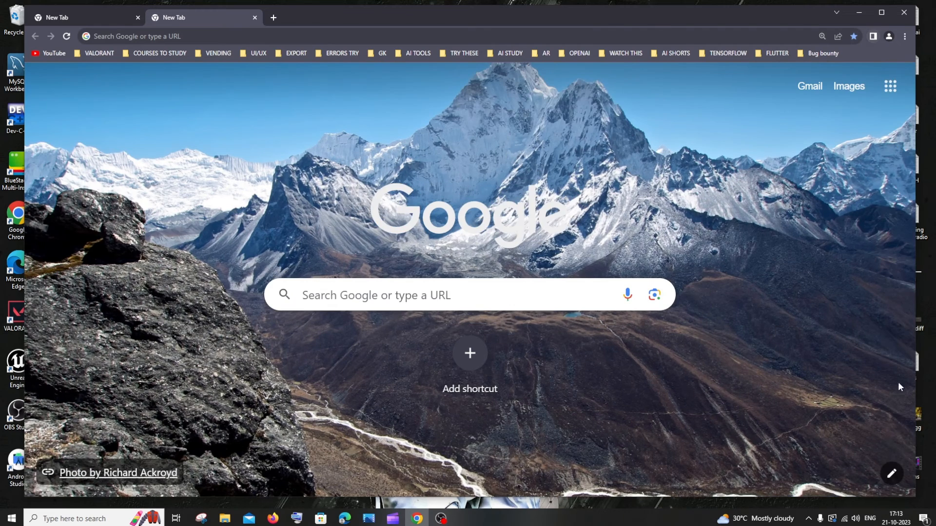
left_click(892, 473)
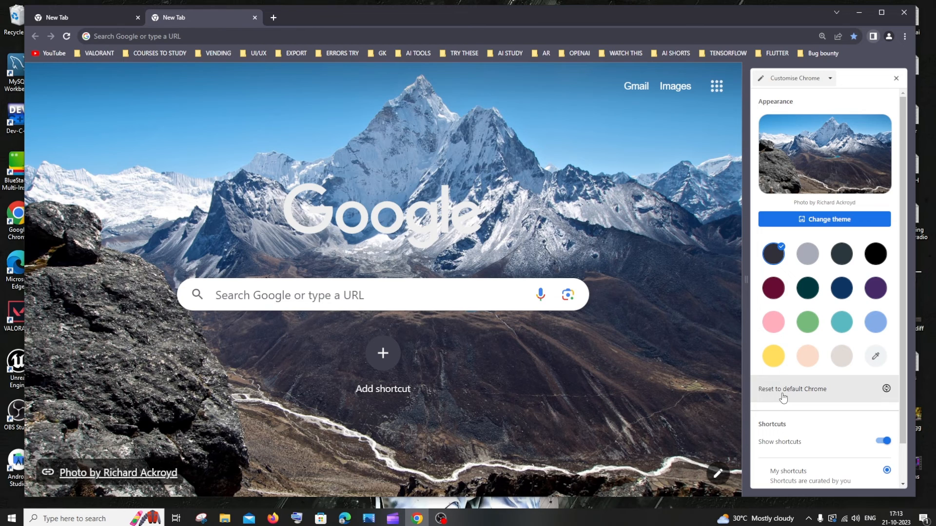
Step: Reset to default Chrome, removing the mountain background and teal colours, and close the panel
left_click(792, 388)
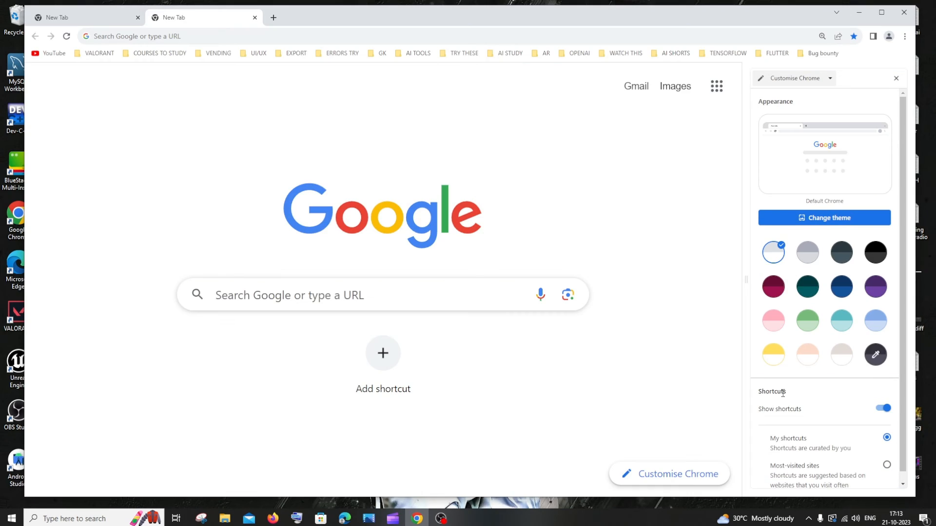
left_click(895, 78)
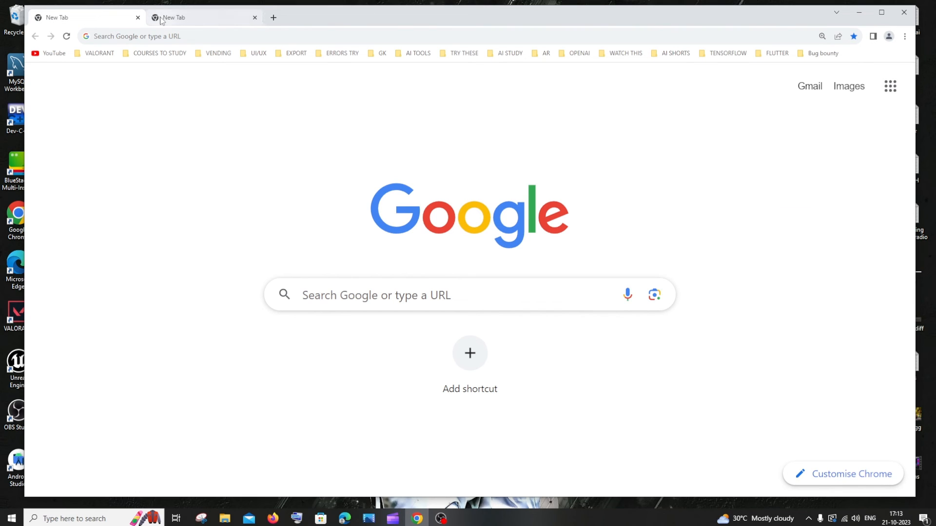
mouse_move(173, 17)
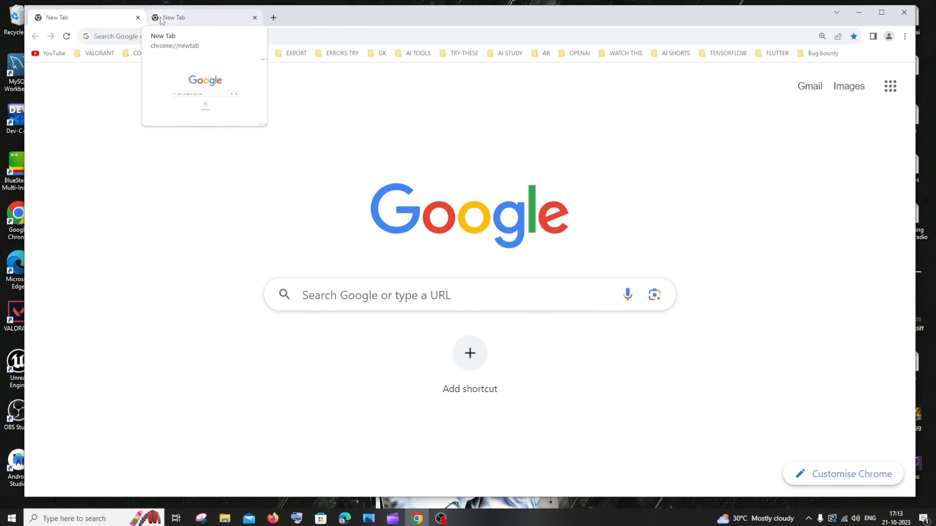